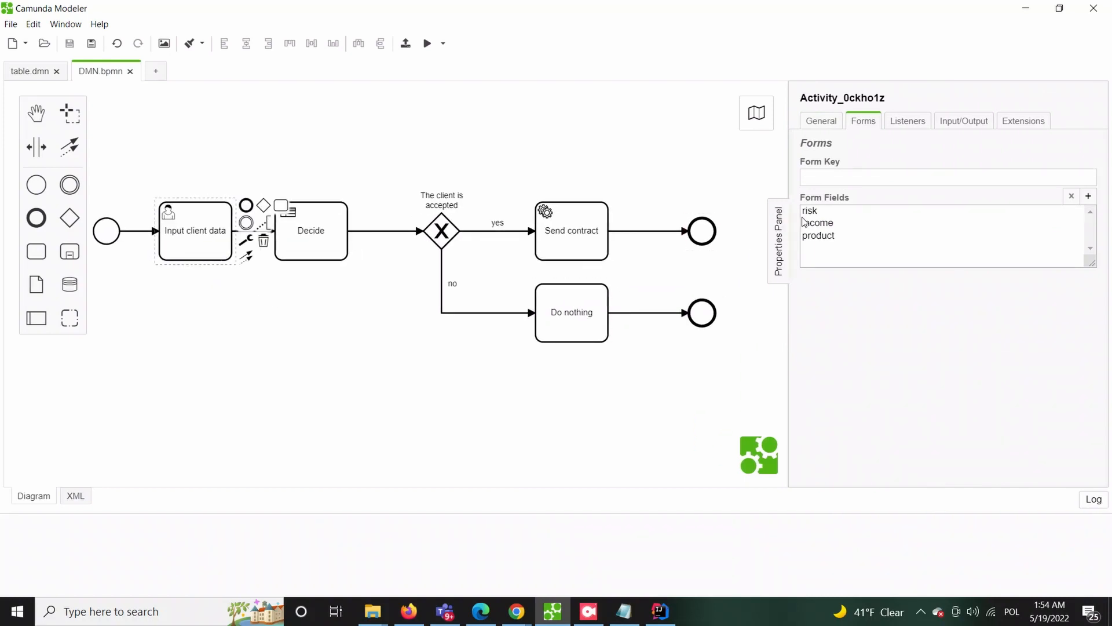
Step: Review the income and product fields and the Decide and Send contract tasks, then create a new DMN table
{"action": "left_click", "coordinate": [818, 222]}
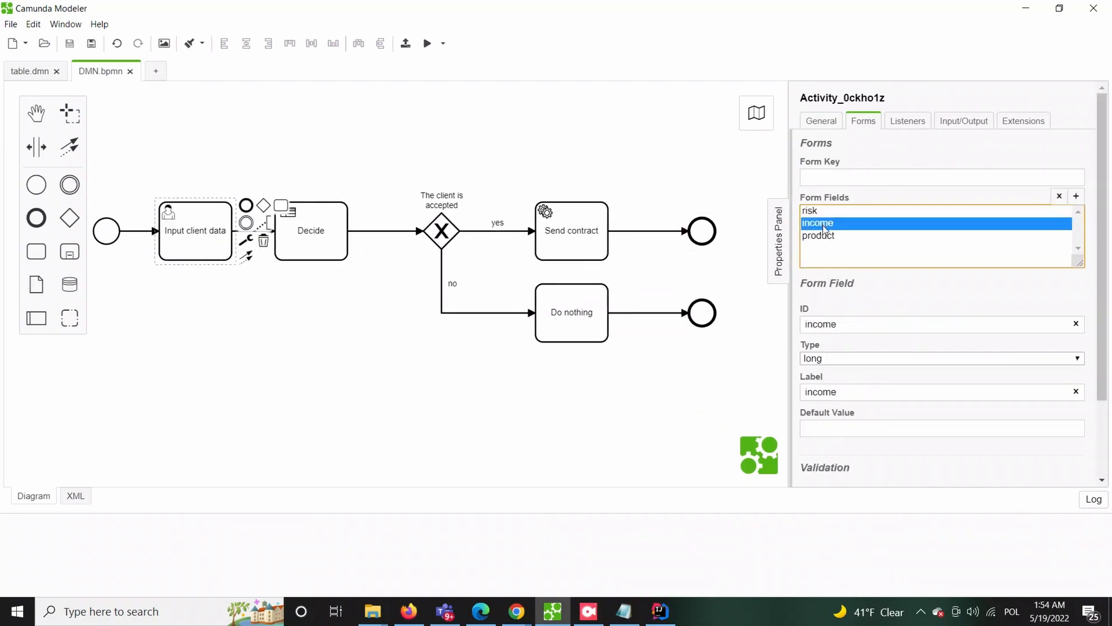
{"action": "left_click", "coordinate": [819, 234]}
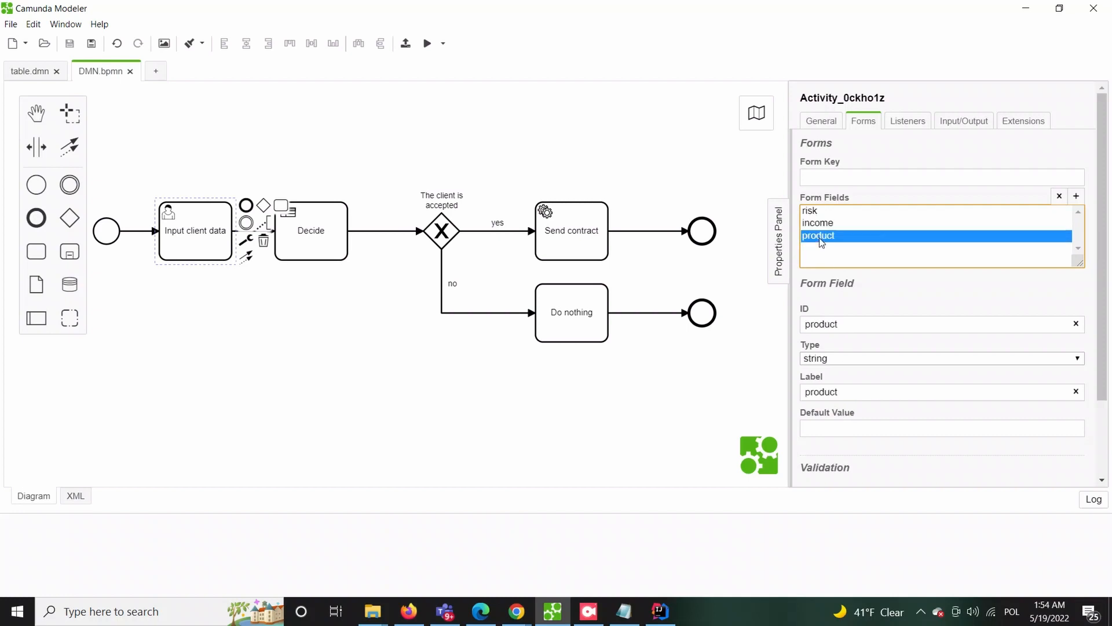
{"action": "left_click", "coordinate": [310, 231]}
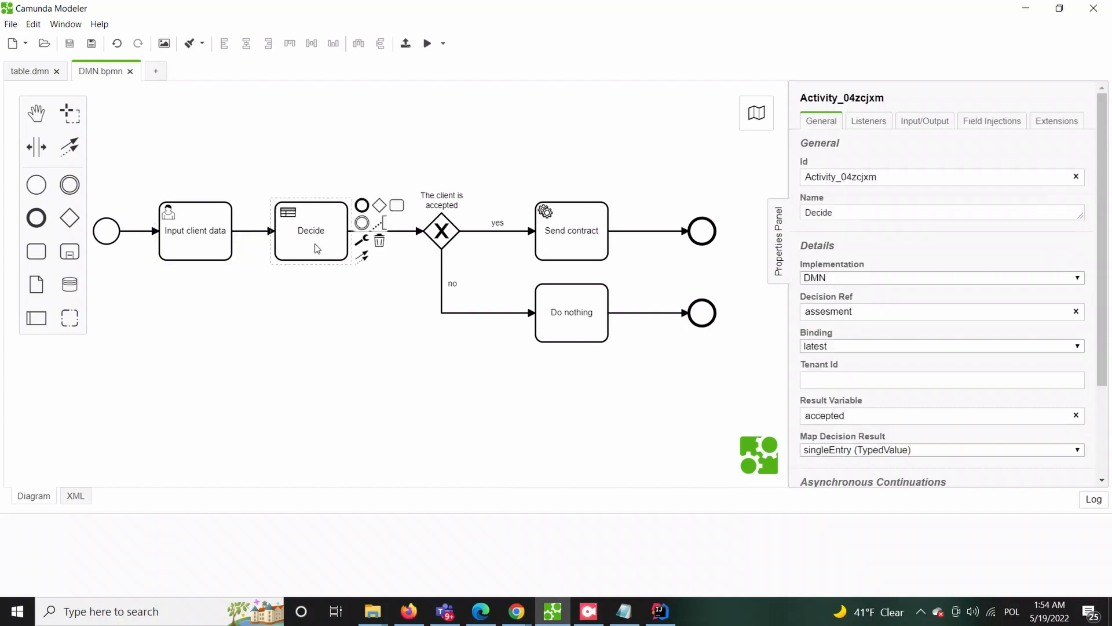
{"action": "mouse_move", "coordinate": [475, 301]}
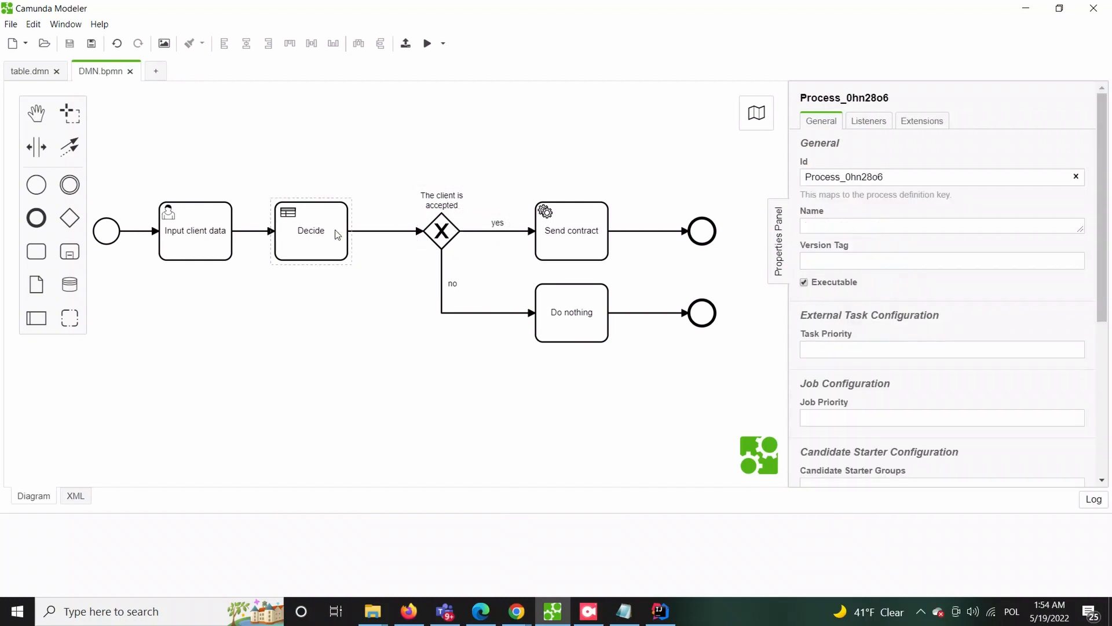
{"action": "left_click", "coordinate": [497, 230]}
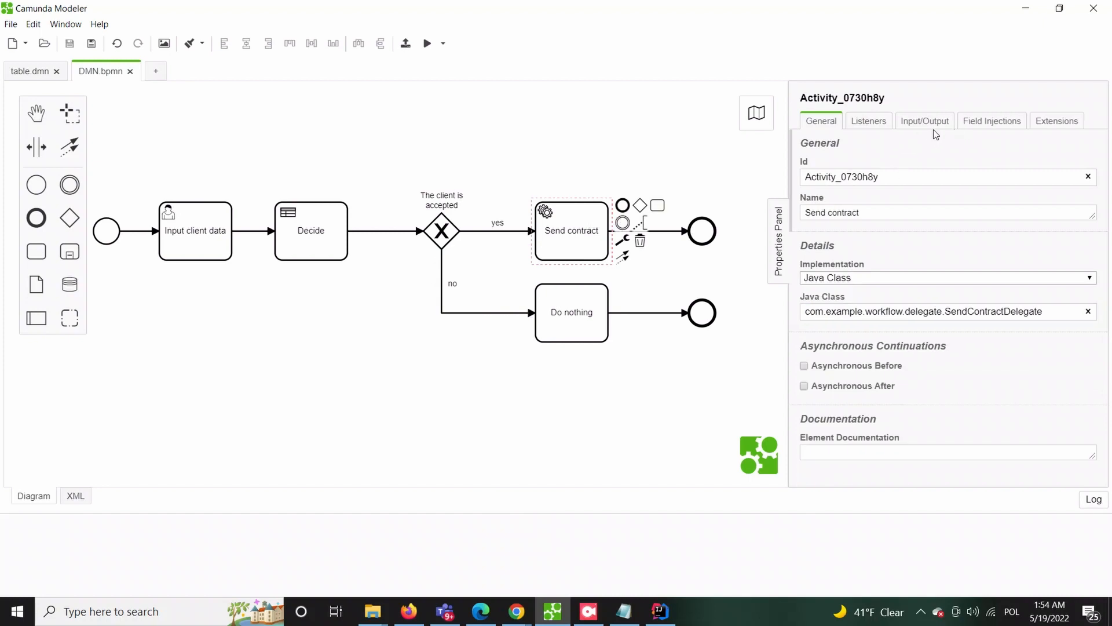
{"action": "left_click", "coordinate": [947, 278]}
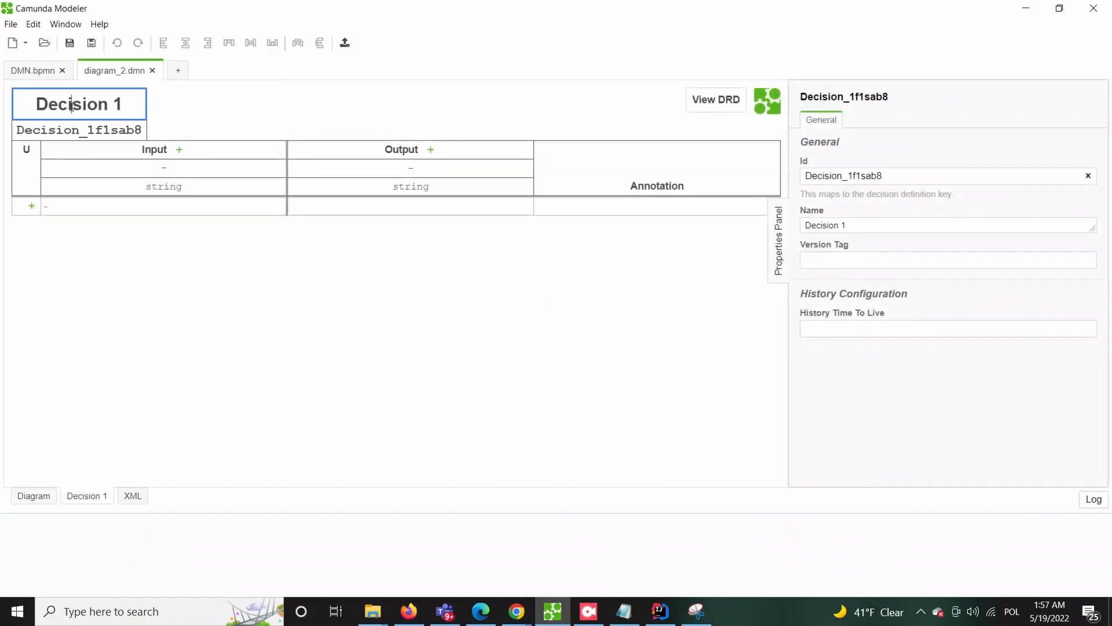
Step: Set decision name and id to 'assesment', with inputs risk, income, product and boolean output accepted
{"action": "type", "text": "assesment"}
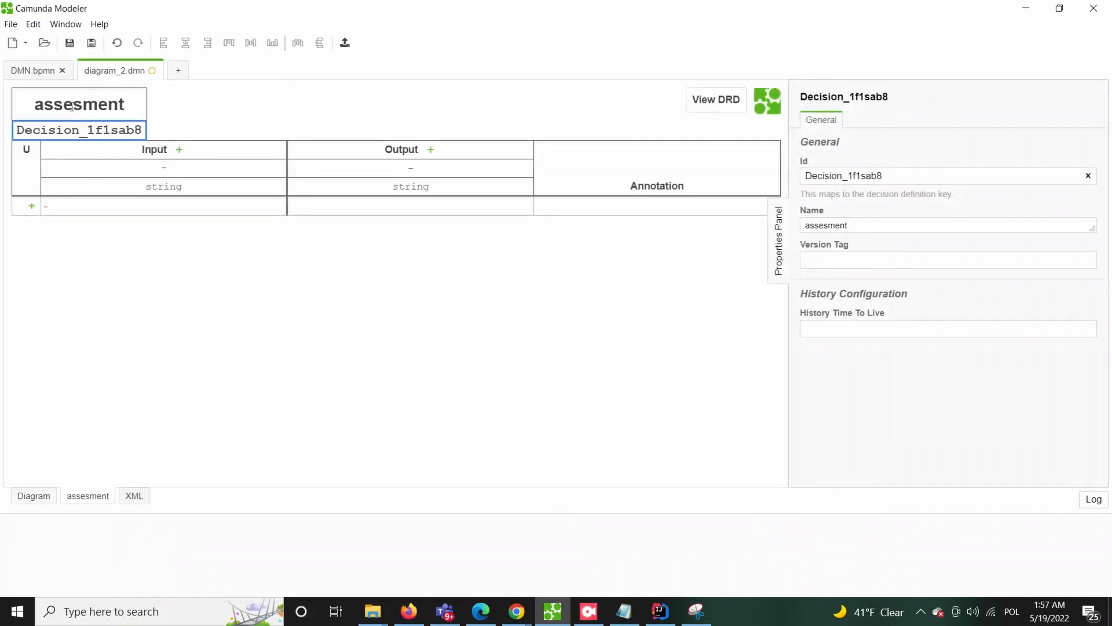
{"action": "type", "text": "assesment"}
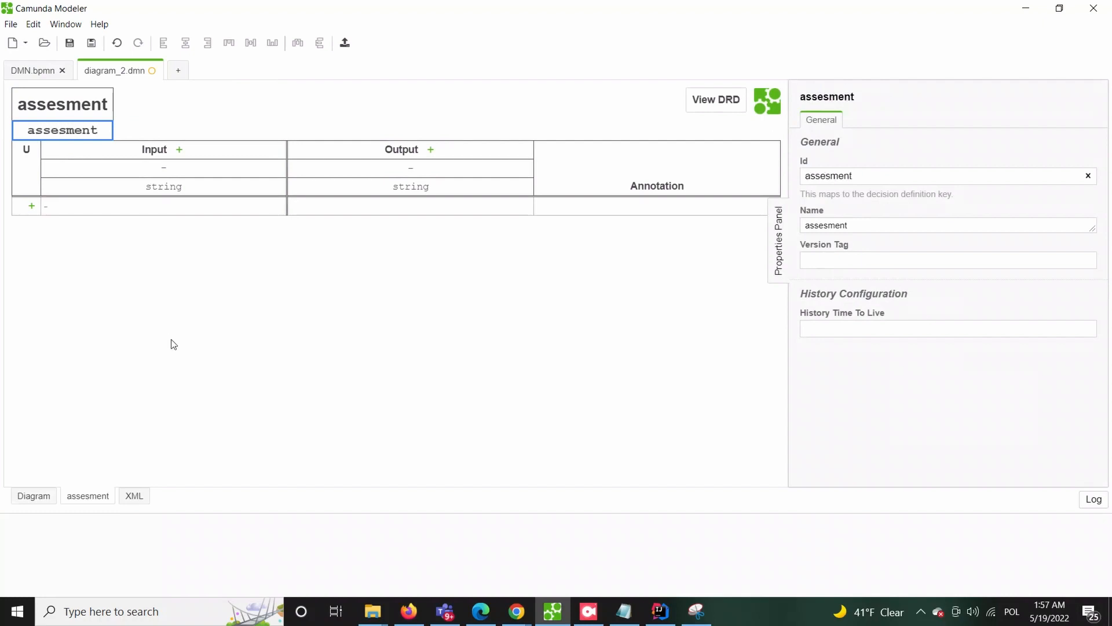
{"action": "left_click", "coordinate": [154, 149]}
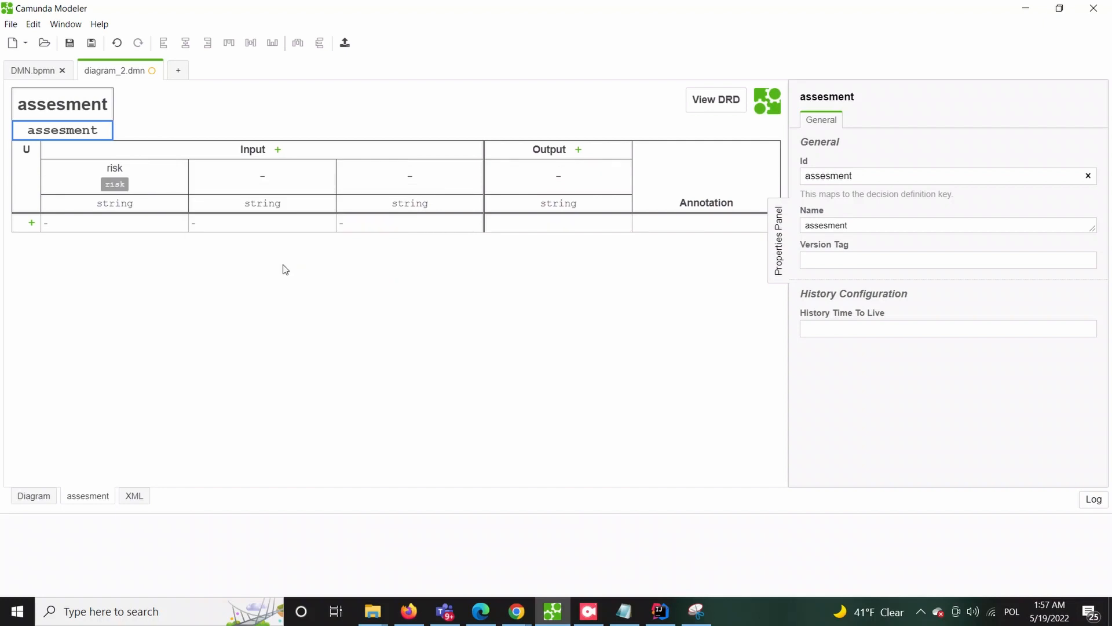
{"action": "type", "text": "income"}
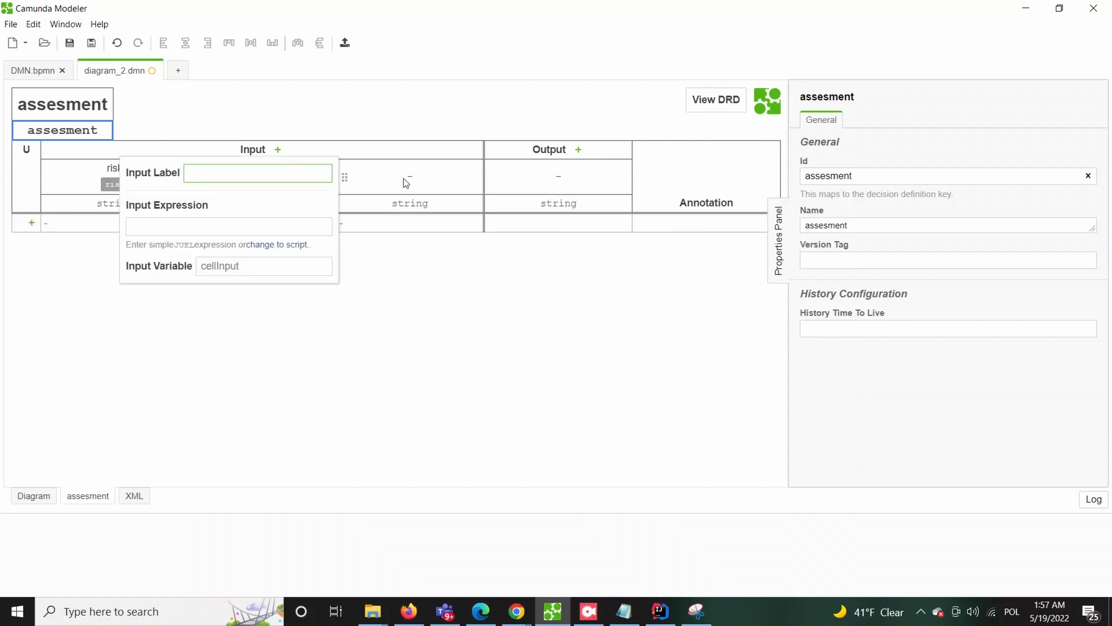
{"action": "type", "text": "product"}
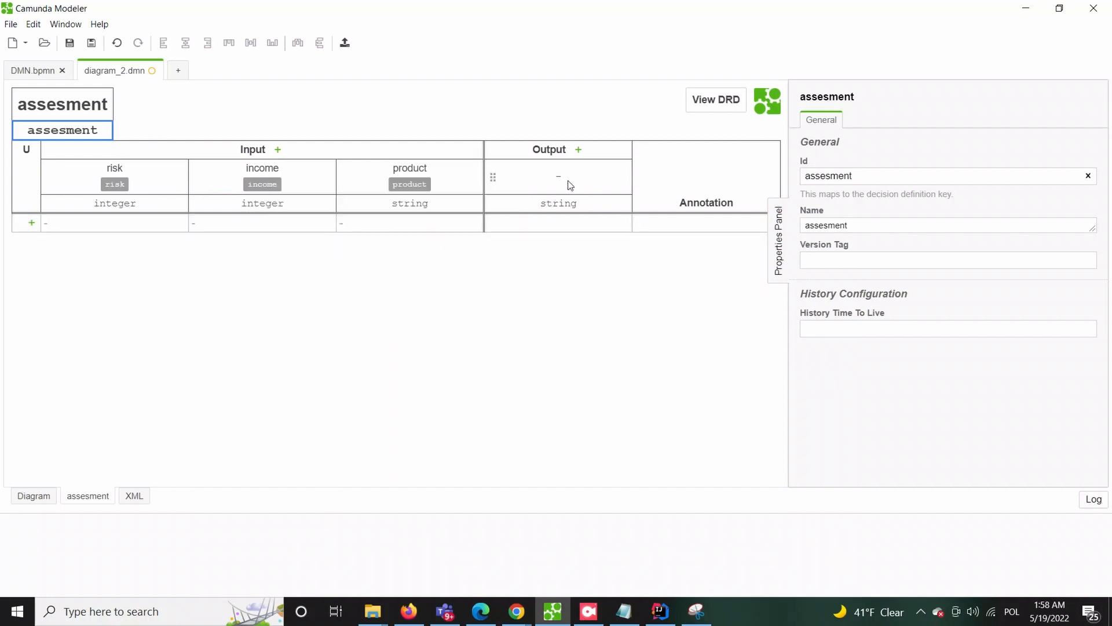
{"action": "type", "text": "ad"}
{"action": "type", "text": "<"}
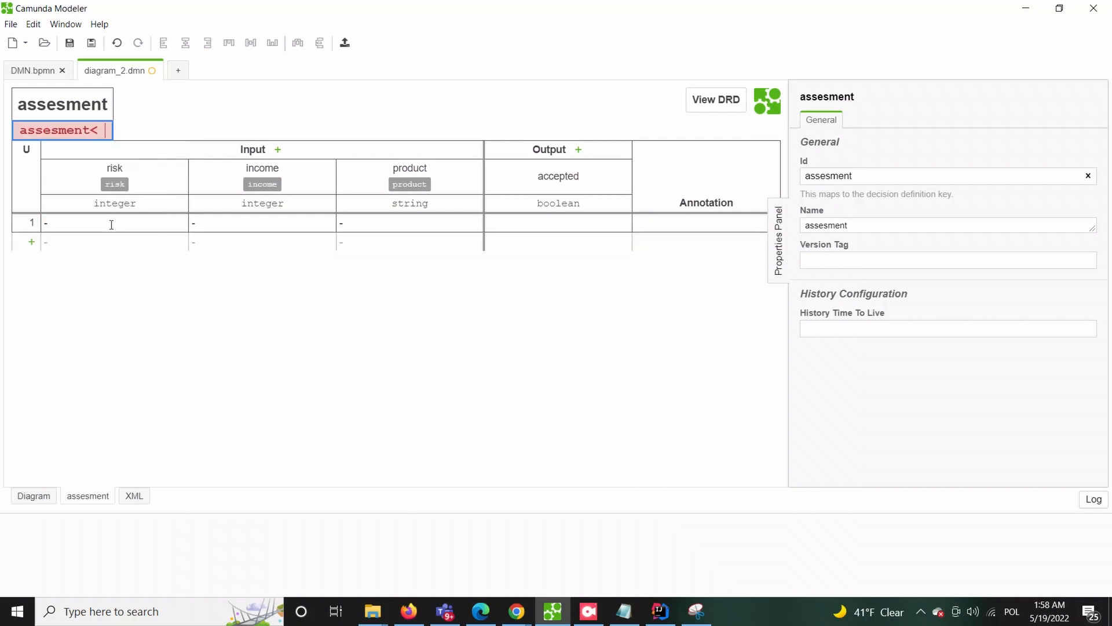
Step: Add rules returning true for "medium_risk": risk < 40 with income > 60, and risk > 60 with income > 100
{"action": "left_click", "coordinate": [261, 222]}
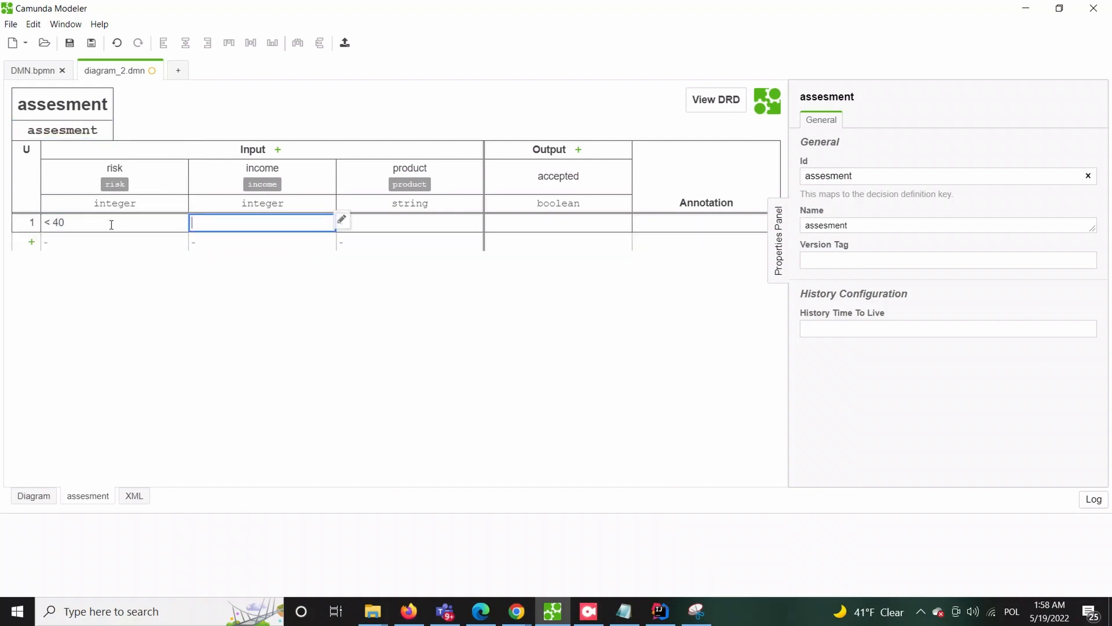
{"action": "type", "text": "> 60"}
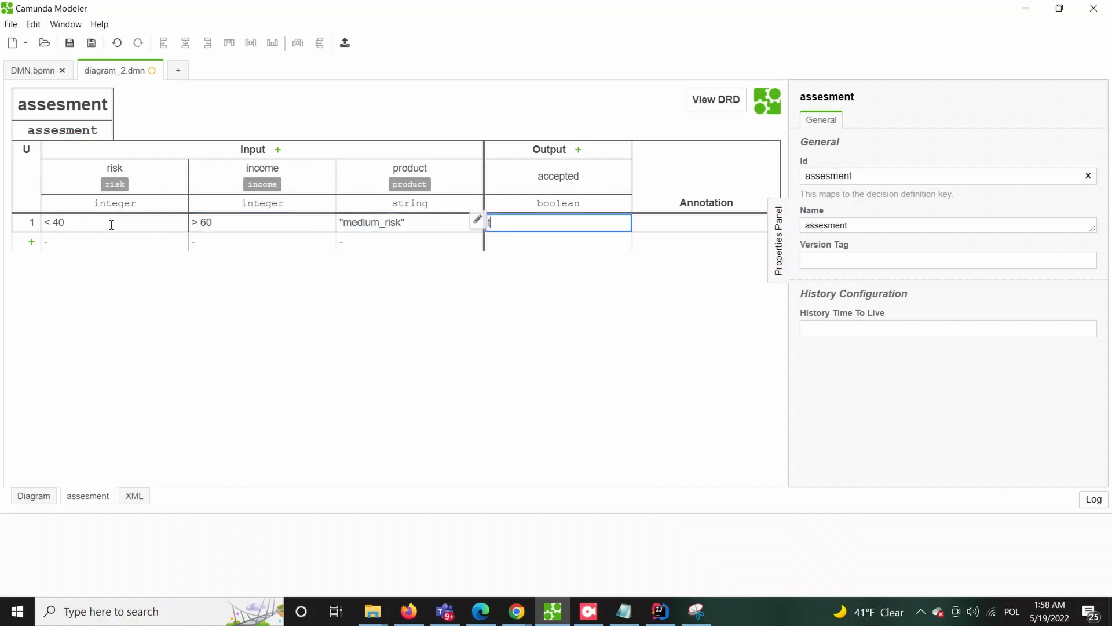
{"action": "type", "text": "true"}
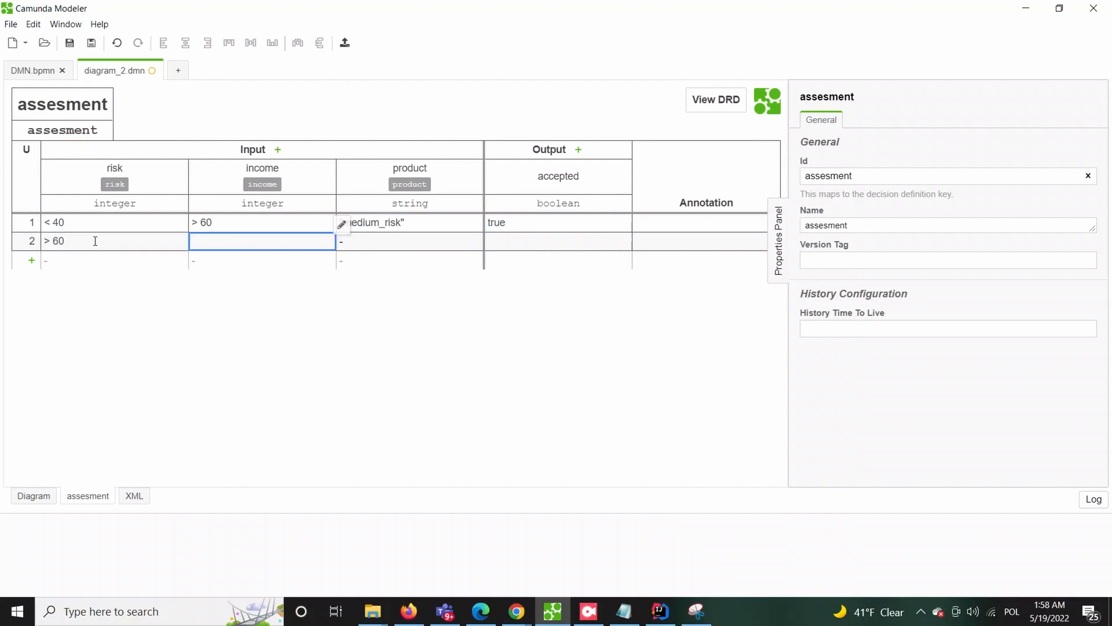
{"action": "type", "text": "\"medium_risk"}
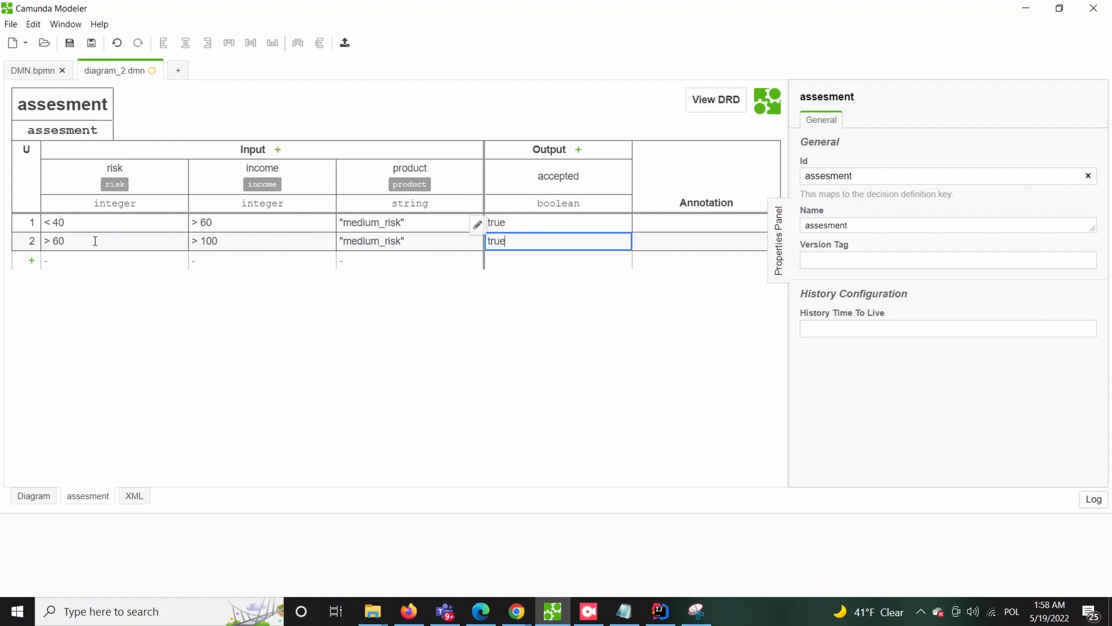
{"action": "type", "text": "< 20"}
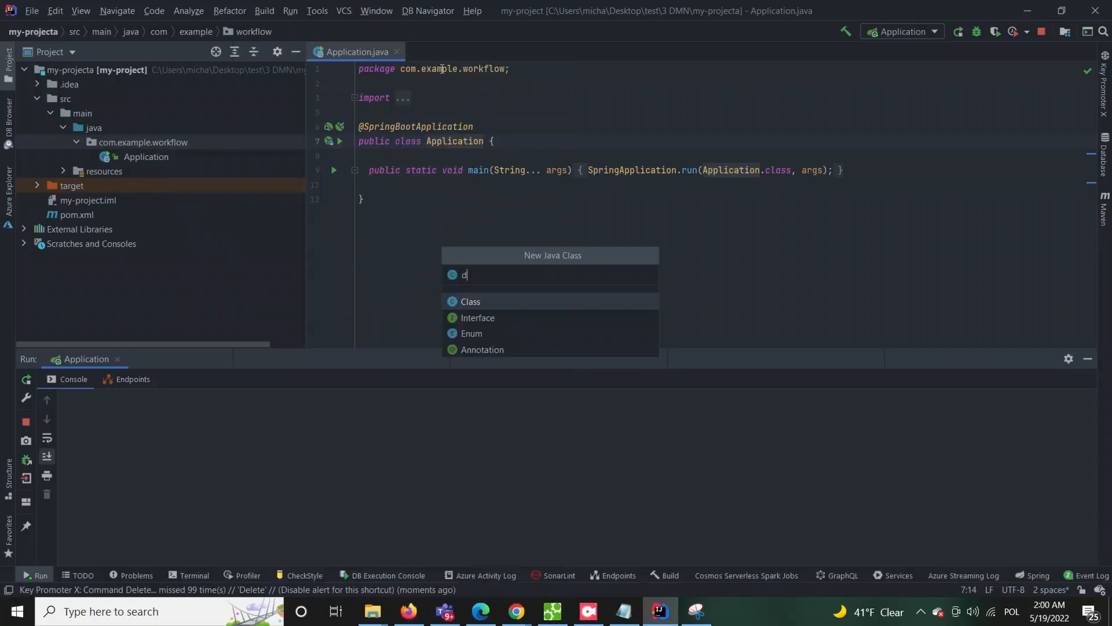
Step: Create delegate.SendContractDelegate implementing JavaDelegate, whose execute method prints a sent-contract message
{"action": "type", "text": "elegate.SendContra"}
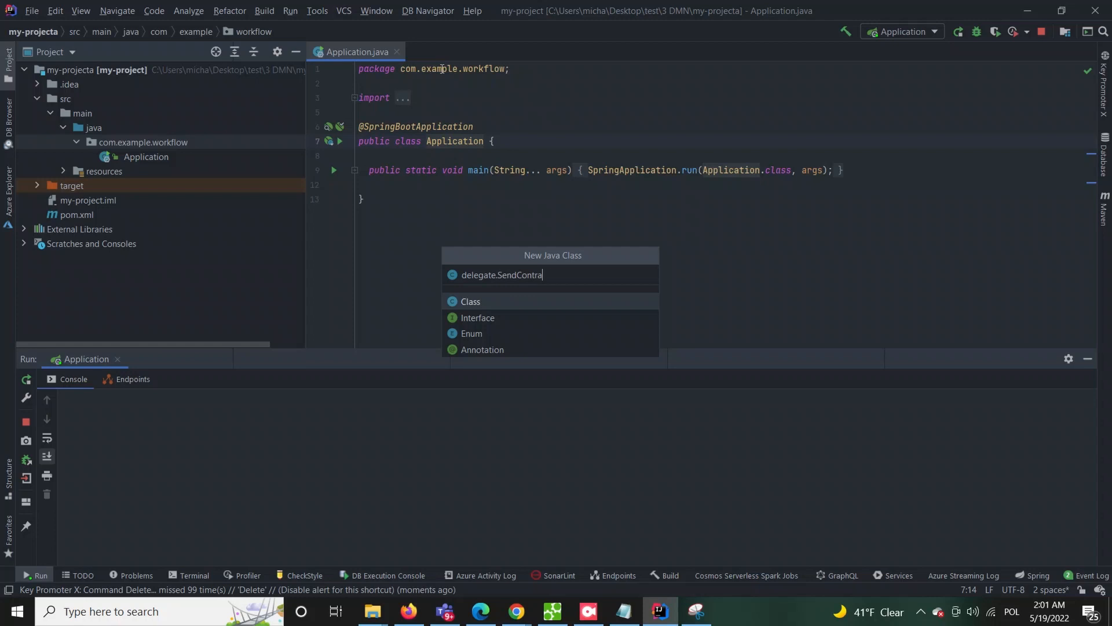
{"action": "left_click", "coordinate": [469, 301]}
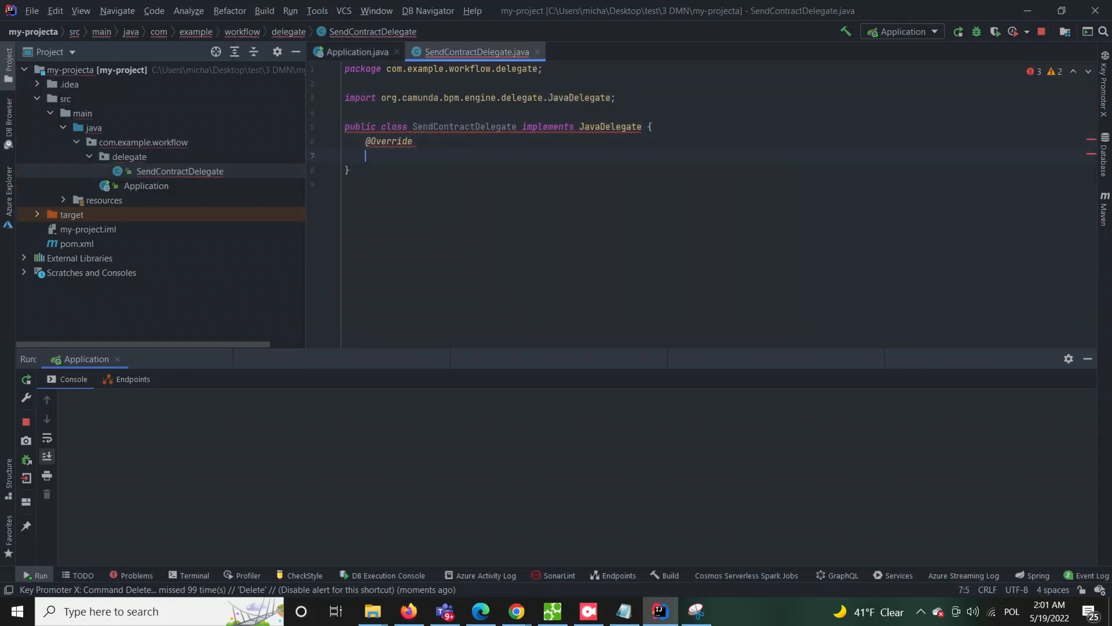
{"action": "type", "text": "public void execute(final DelegateExecution"}
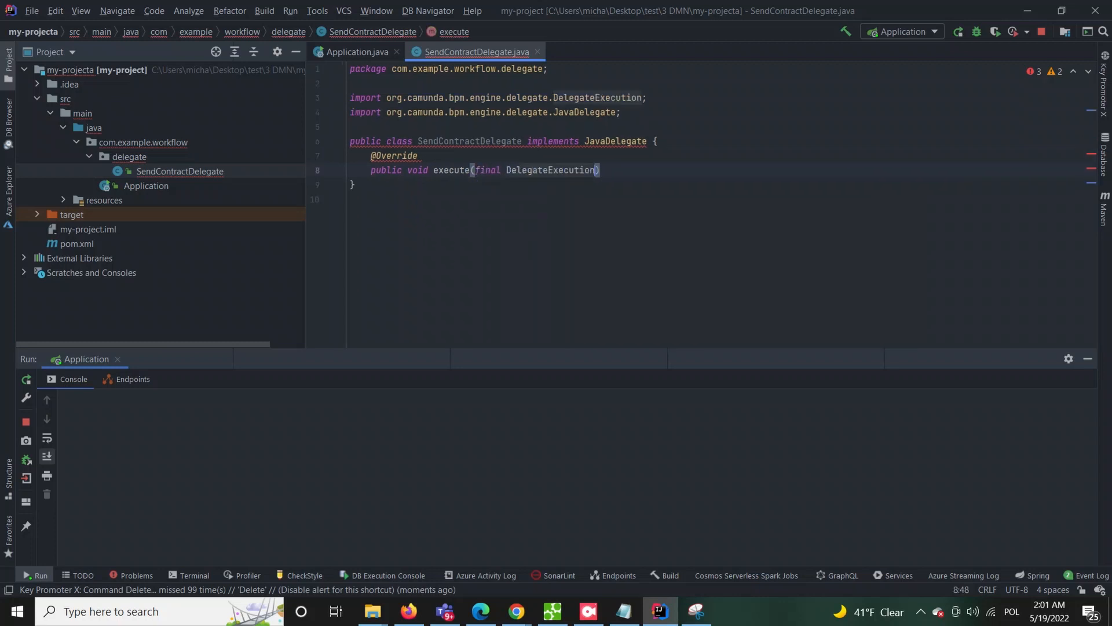
{"action": "type", "text": "bo"}
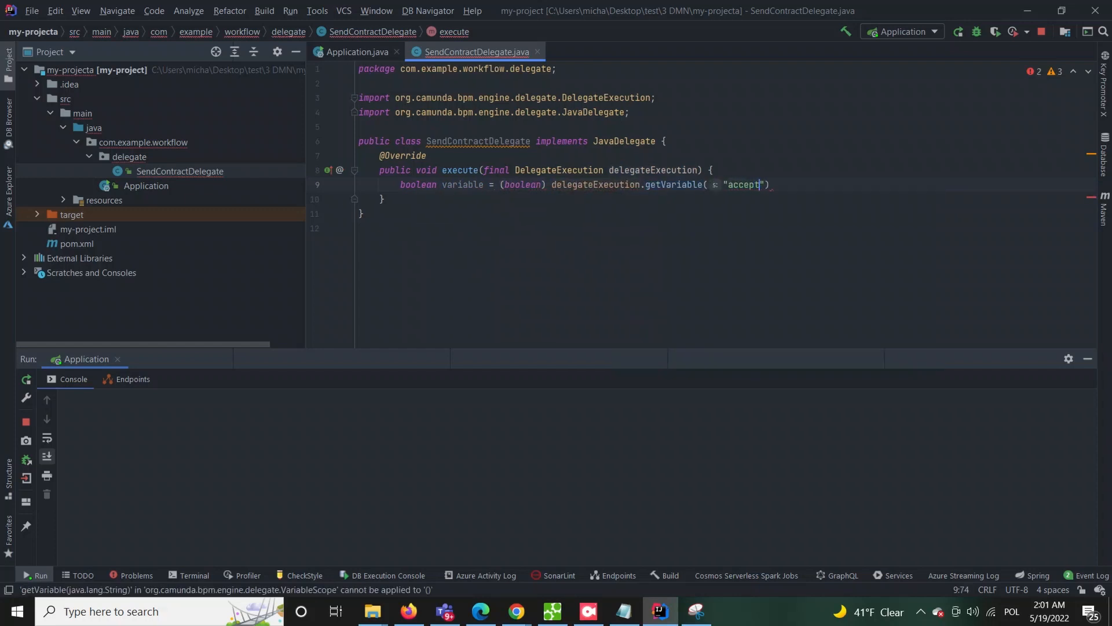
{"action": "type", "text": "System.out.println(\"Sent contr\");"}
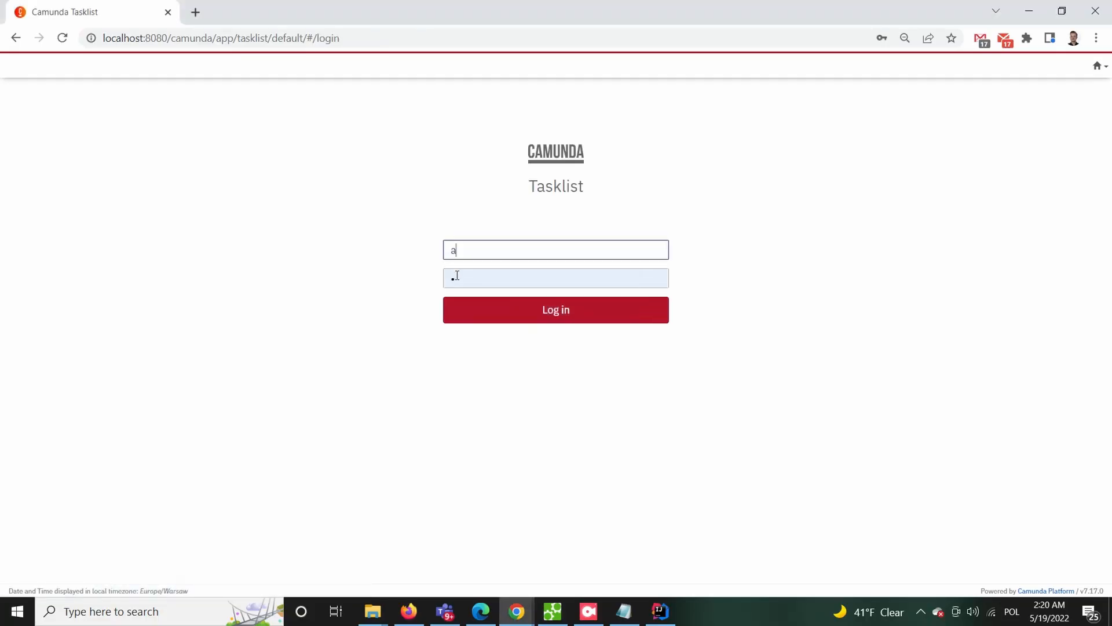
Step: Log in, start a process instance, and submit client data: risk 20, income 80, product medium_risk
{"action": "left_click", "coordinate": [555, 309]}
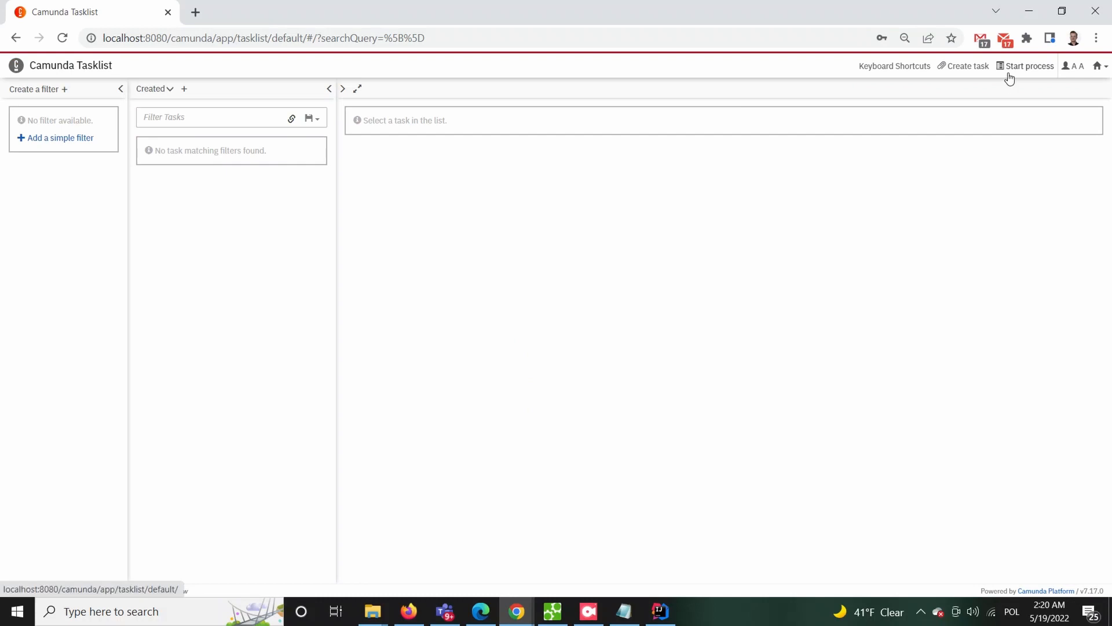
{"action": "left_click", "coordinate": [1029, 65]}
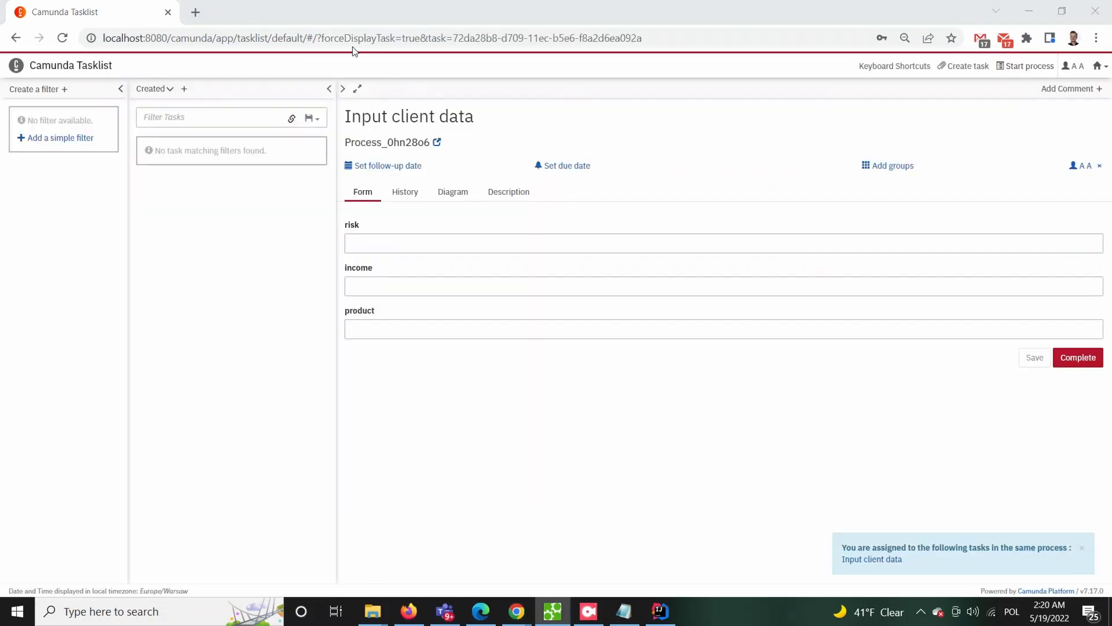
{"action": "type", "text": "80"}
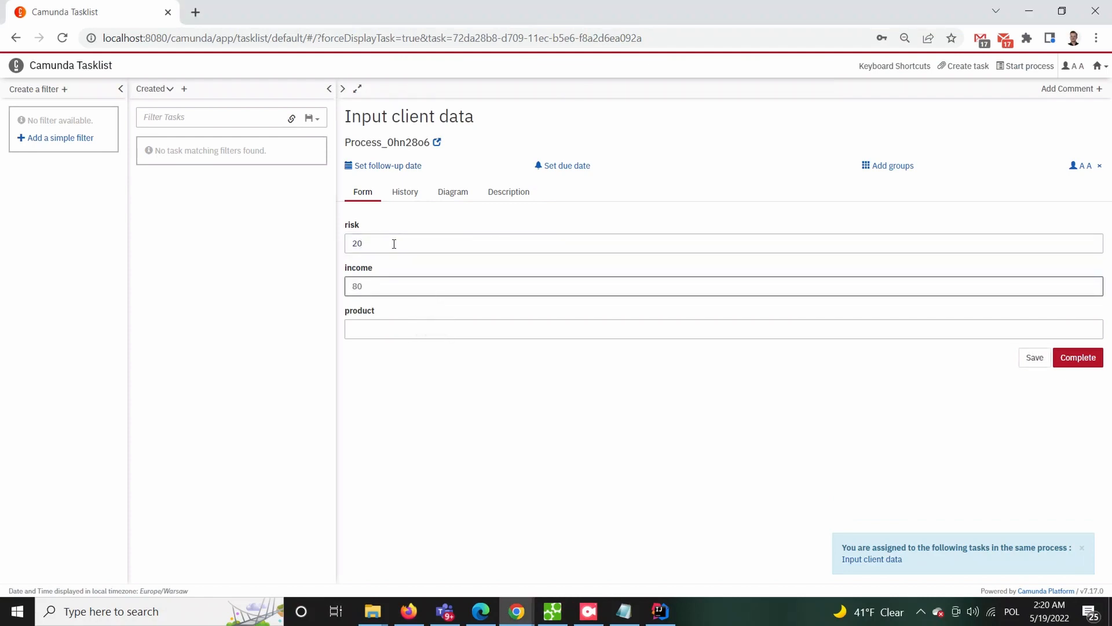
{"action": "type", "text": "medium_risk"}
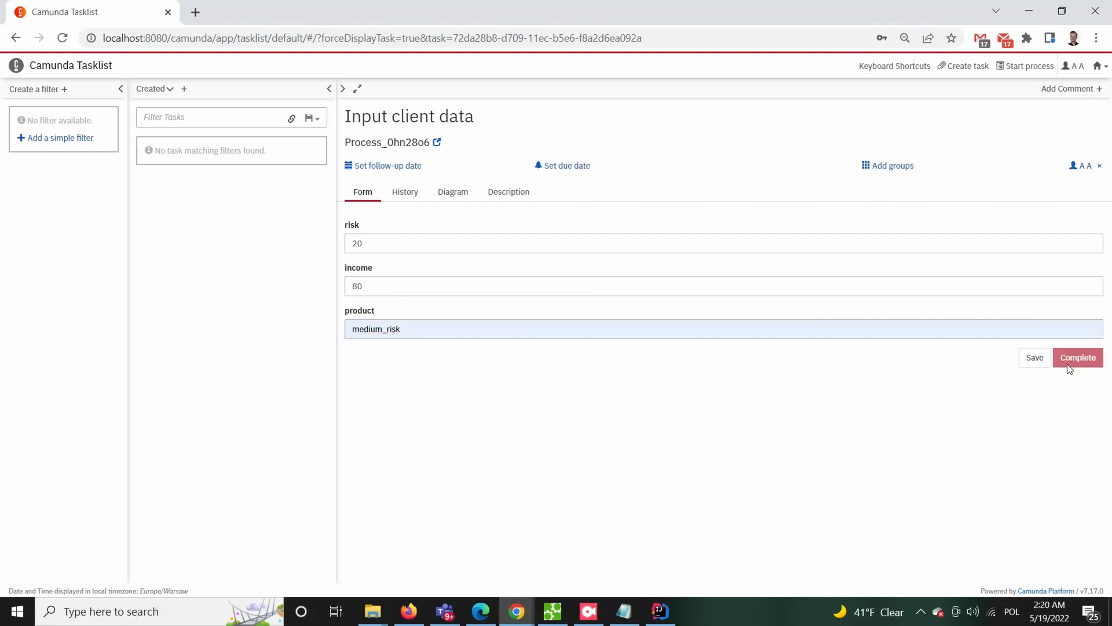
{"action": "left_click", "coordinate": [1077, 357]}
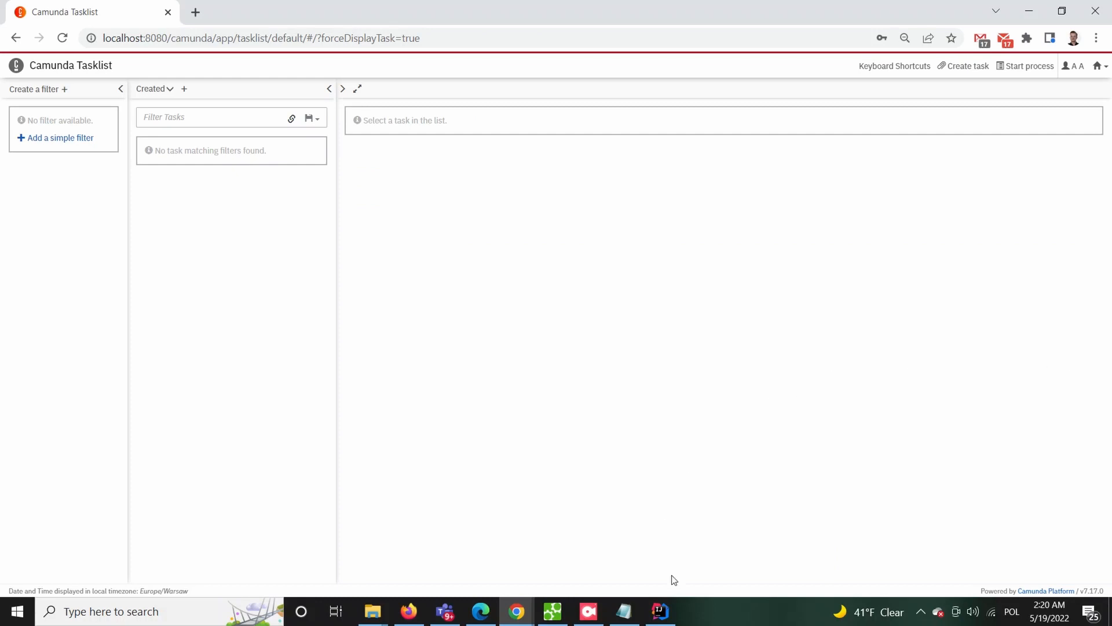
Step: Start another Process_0hn28o6 instance from the Start process list
{"action": "left_click", "coordinate": [660, 611]}
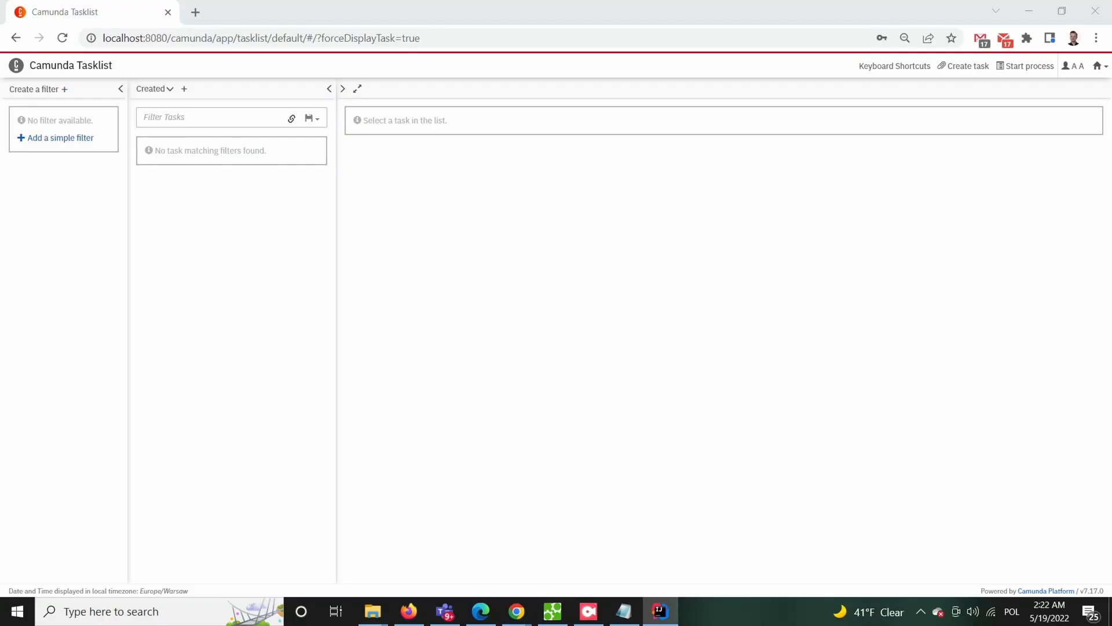
{"action": "left_click", "coordinate": [1029, 66]}
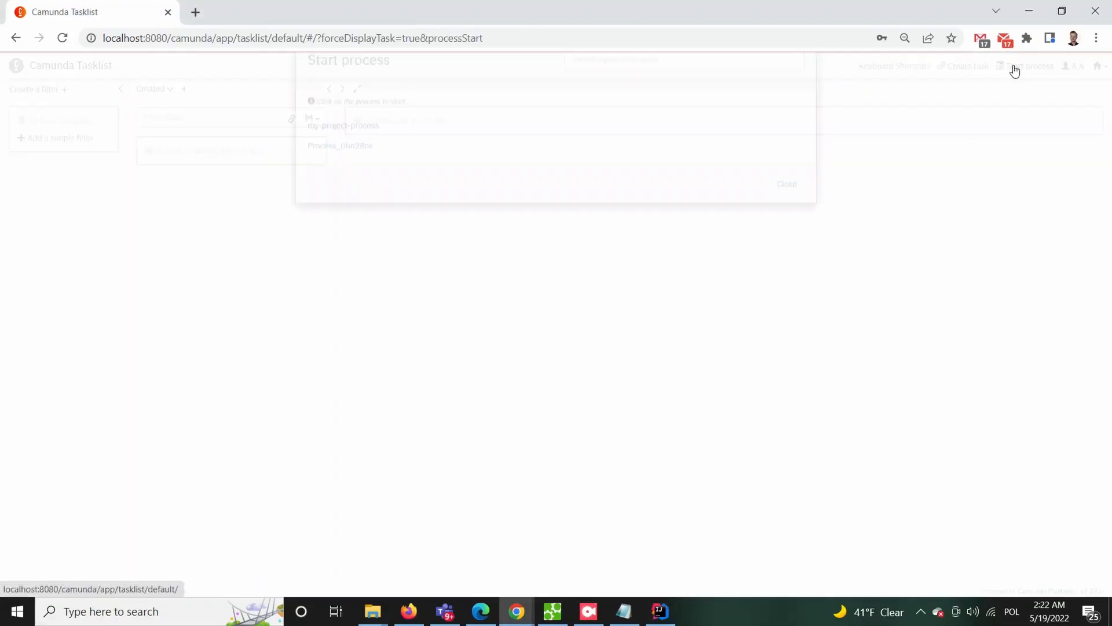
{"action": "left_click", "coordinate": [344, 126]}
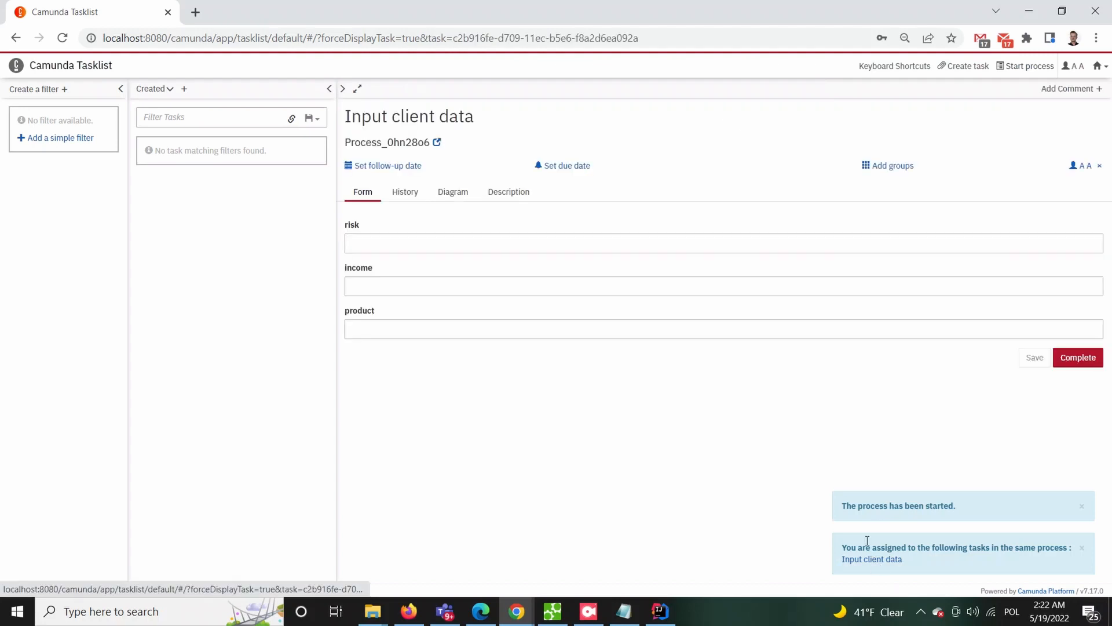